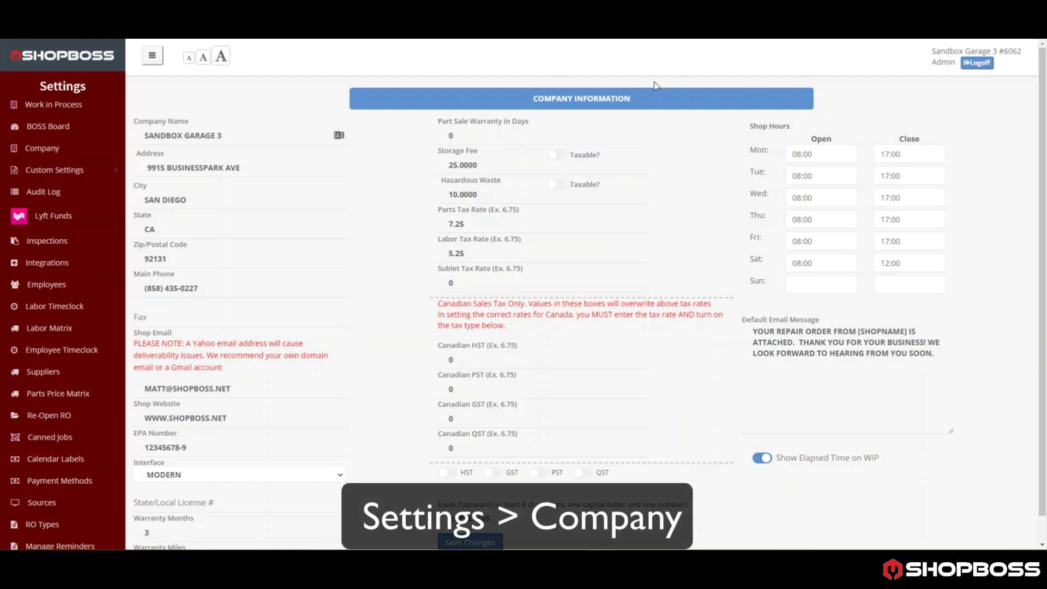
mouse_move(758, 126)
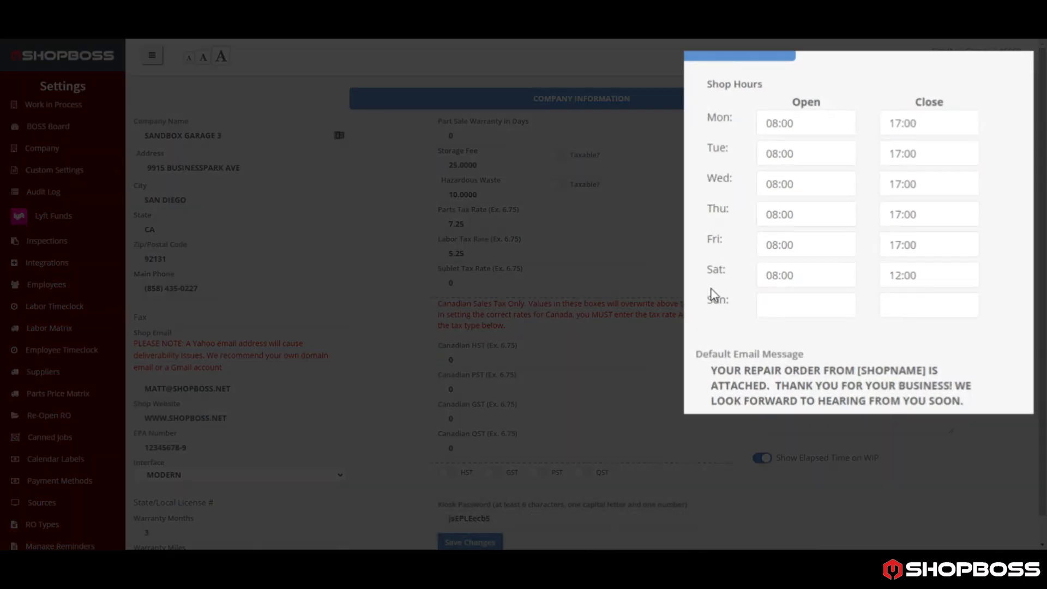
mouse_move(712, 320)
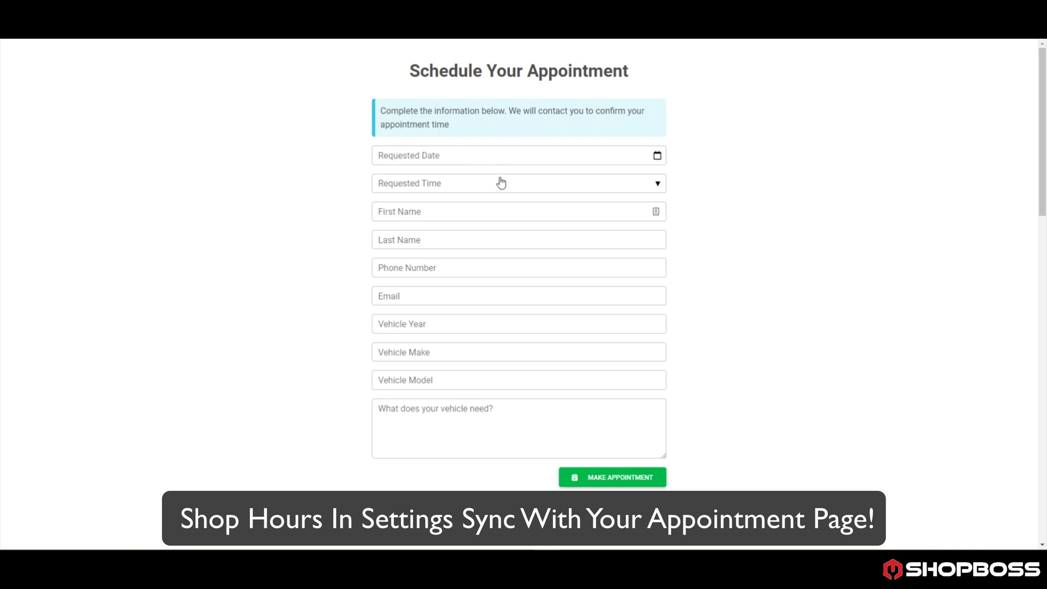
Step: Choose the requested date, first May 27 then changing it to May 29, 2021
click(518, 155)
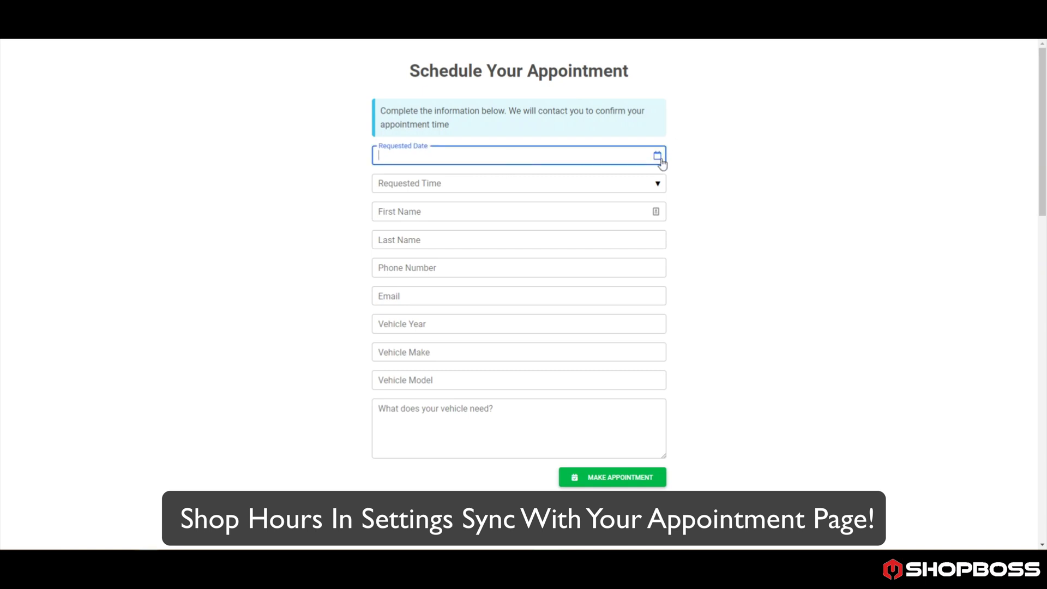
click(657, 156)
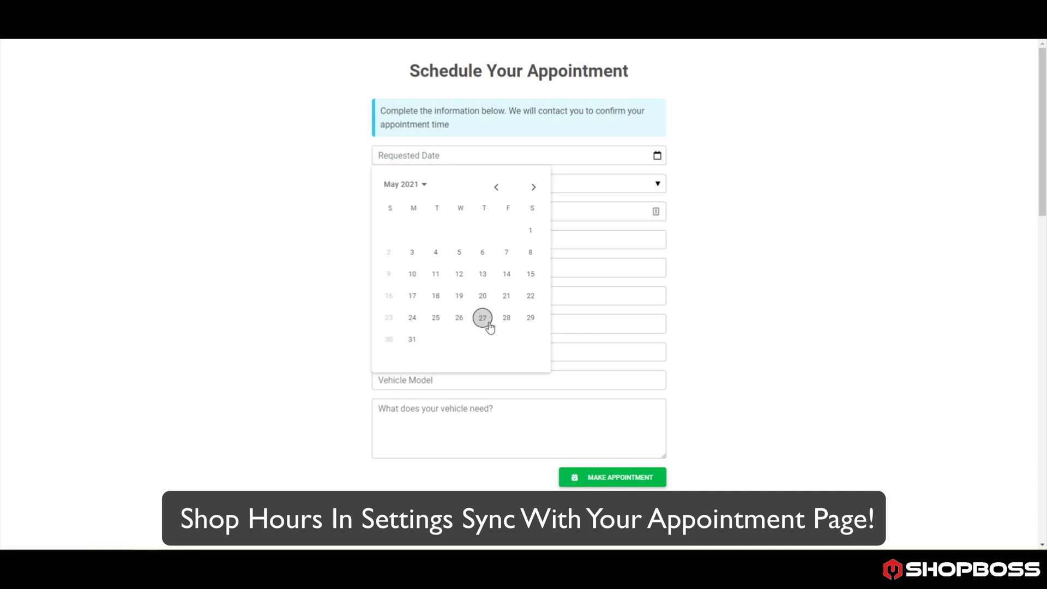
click(482, 317)
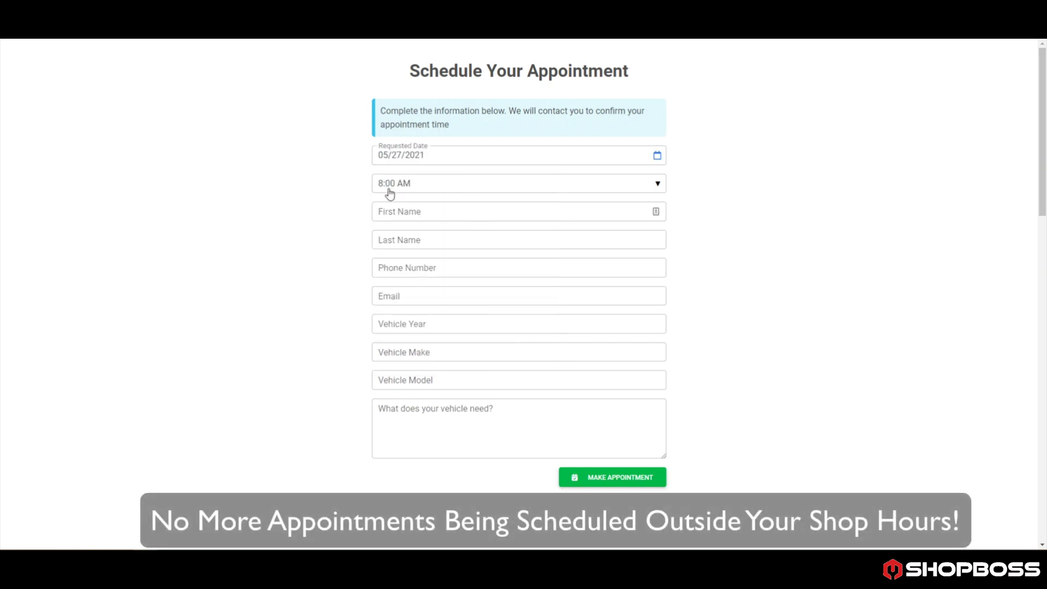
click(515, 155)
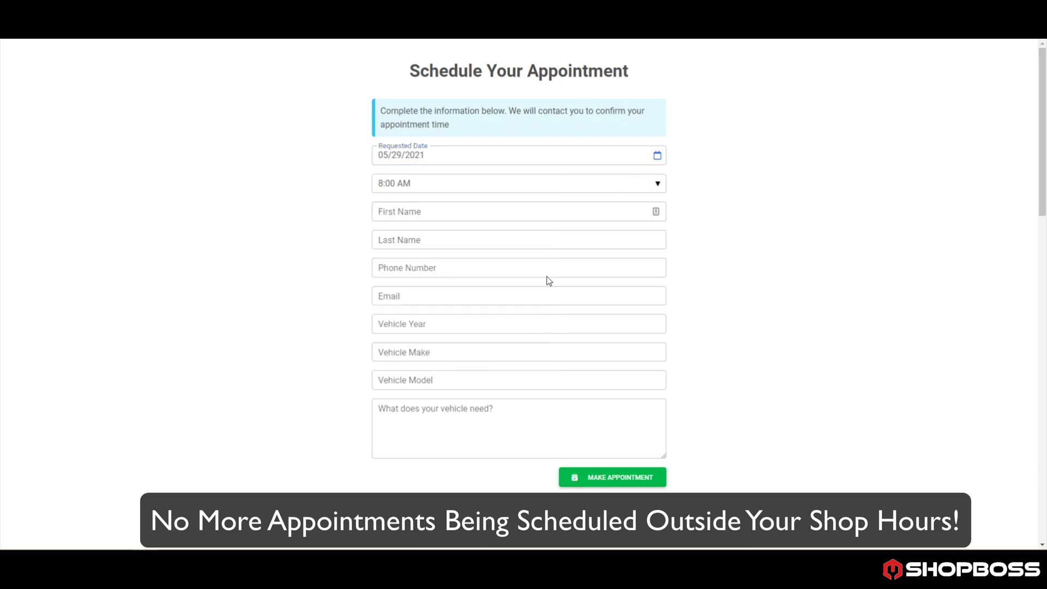
Step: Review the offered appointment times, limited to shop hours, for the 8:00 AM slot
click(519, 183)
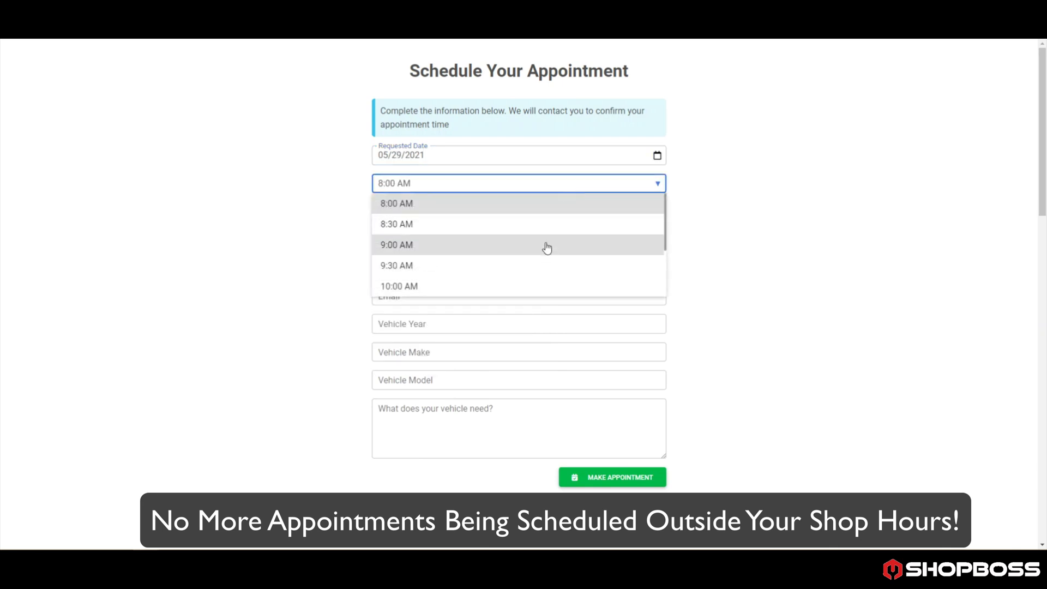
scroll(down, 3)
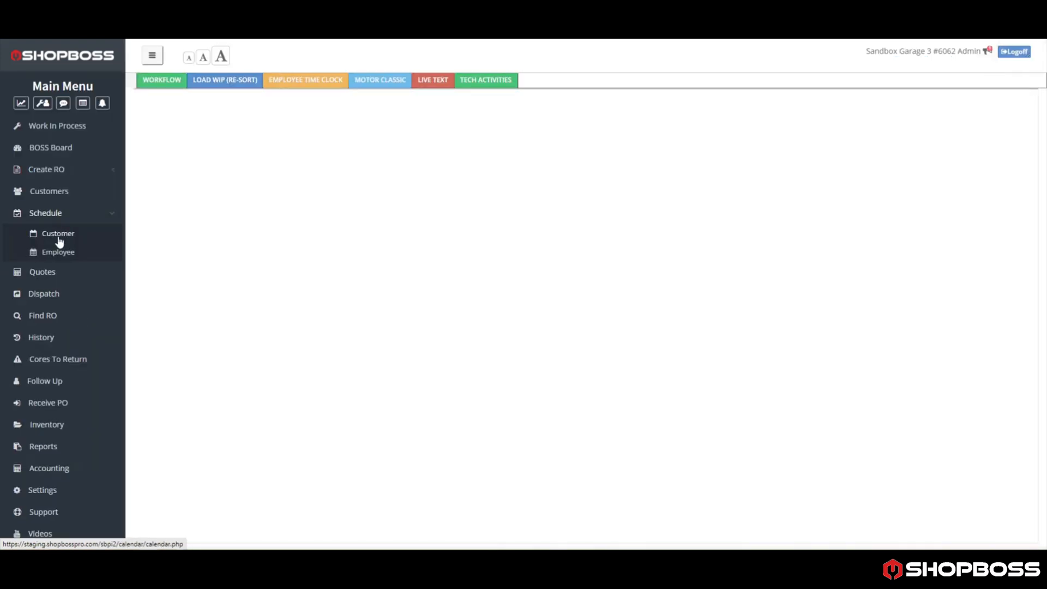
Step: Start a new event in the LOF Bay 10:00 slot on the customer calendar for 5/27/2021
click(59, 233)
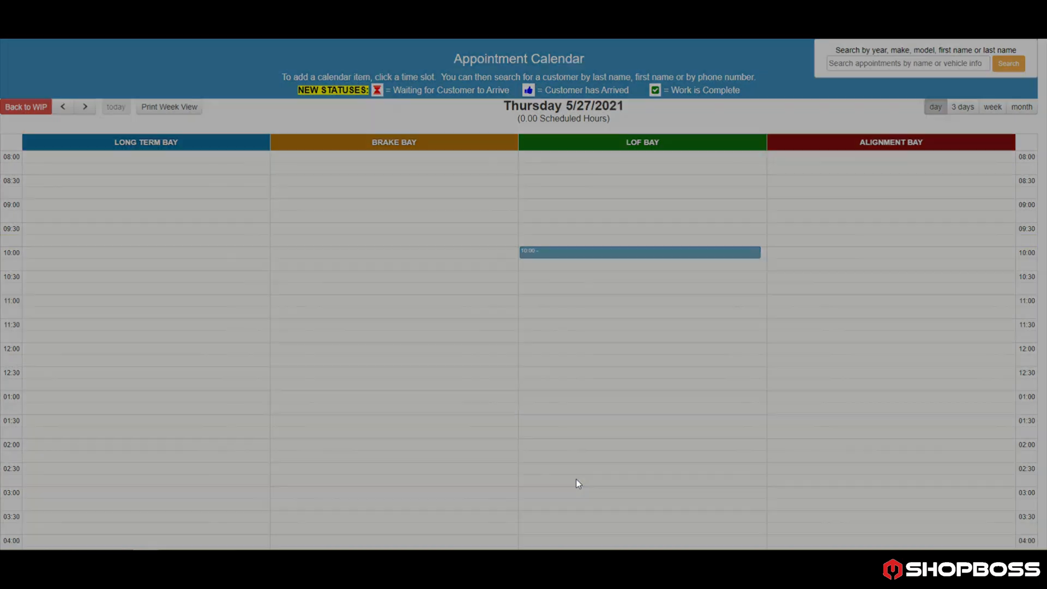
click(640, 251)
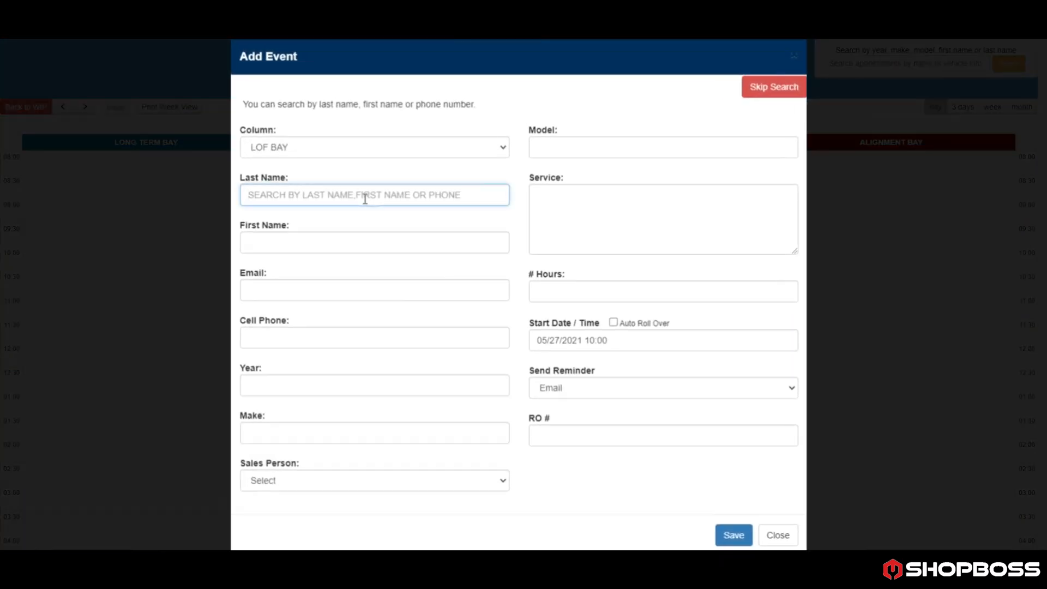
text(BEA)
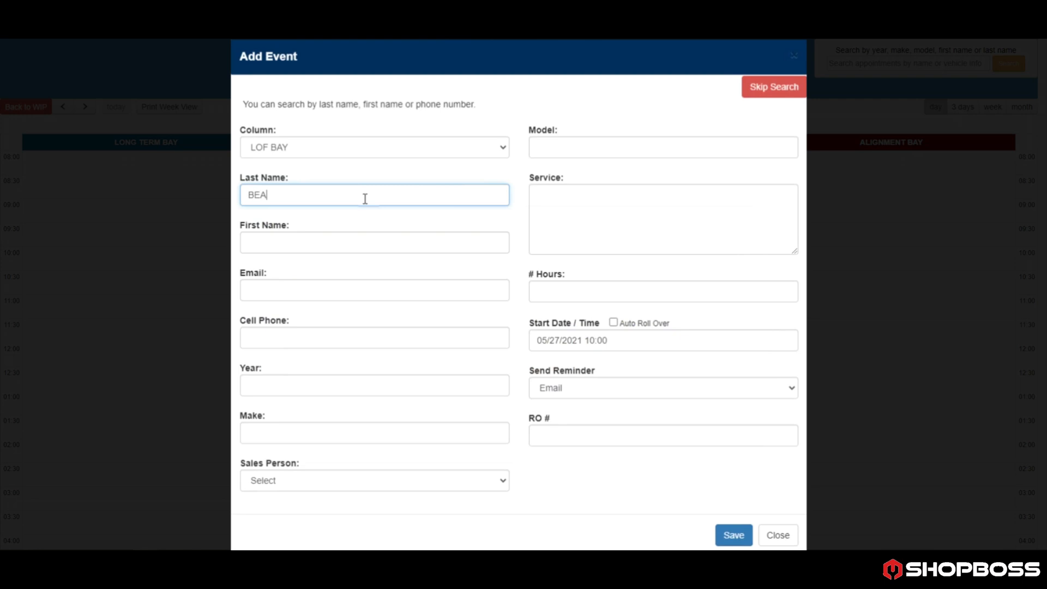
text(UC)
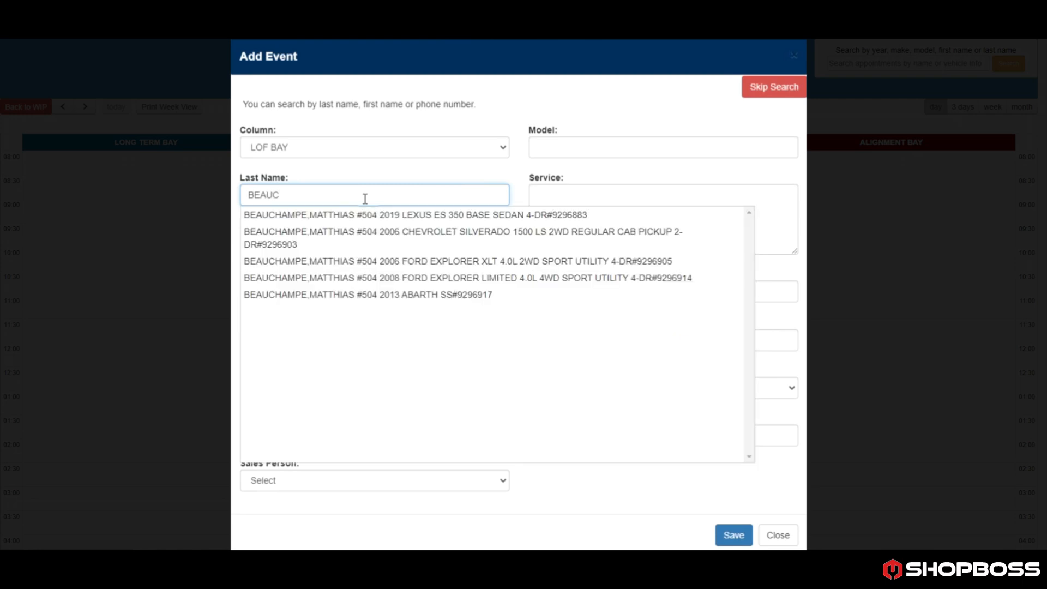
click(462, 231)
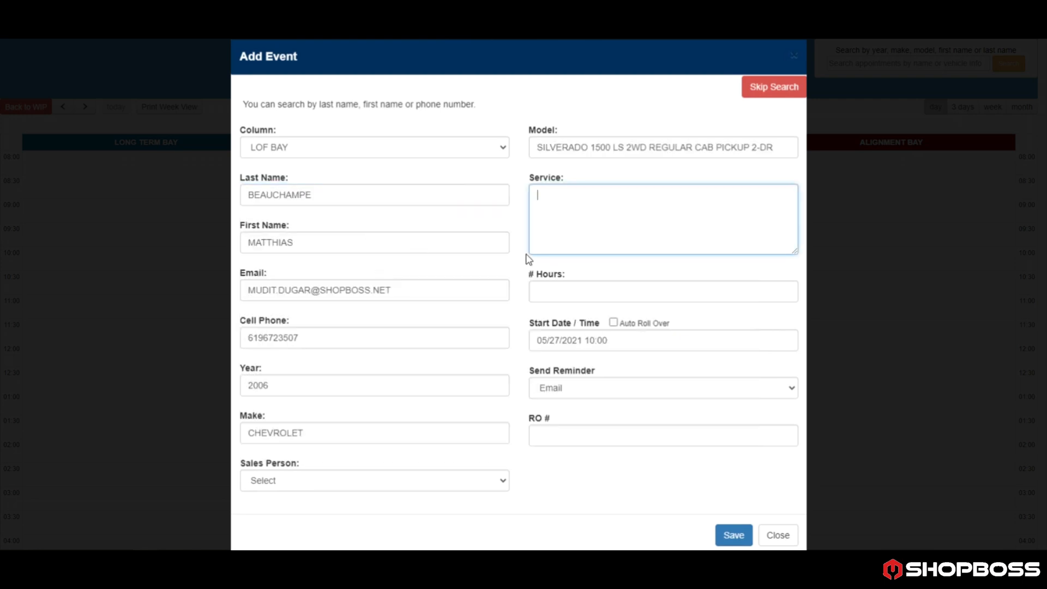
text(LOF)
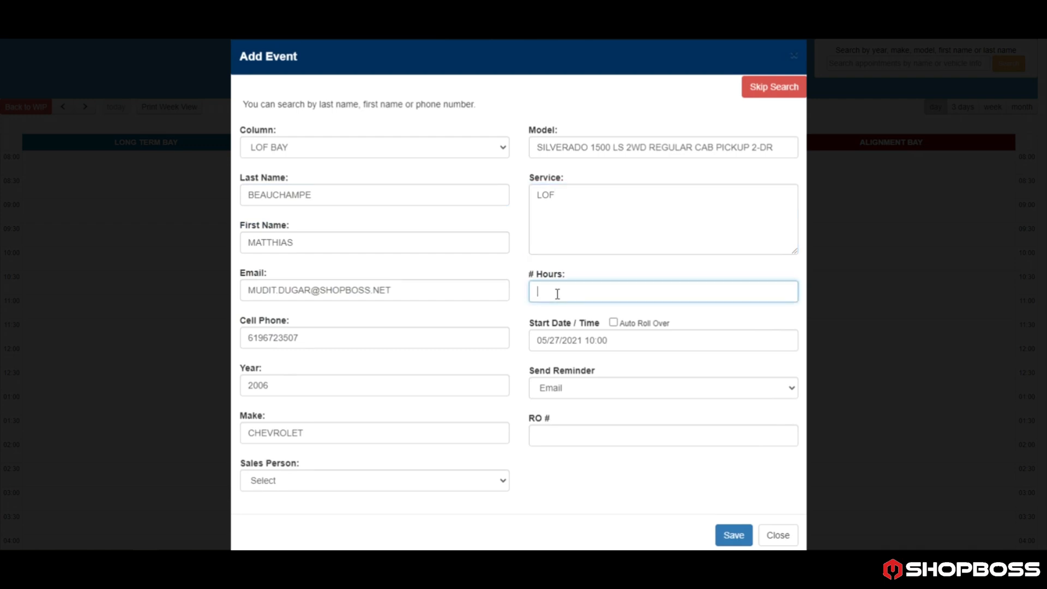
text(40)
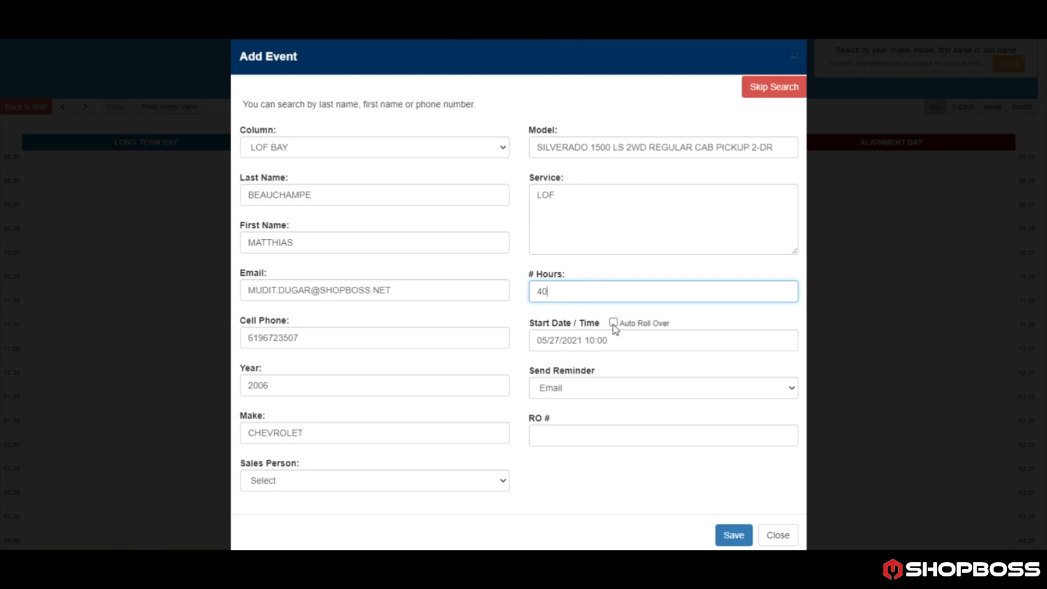
Step: Enable Auto Roll Over, set Send Reminder to No, save, and move to Friday 5/28
click(613, 323)
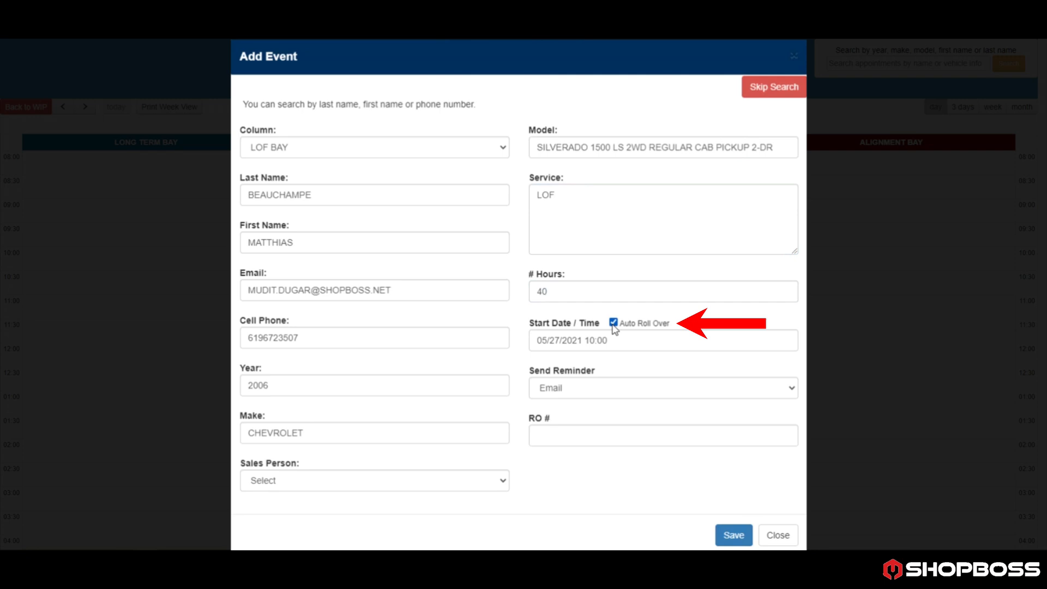
click(663, 387)
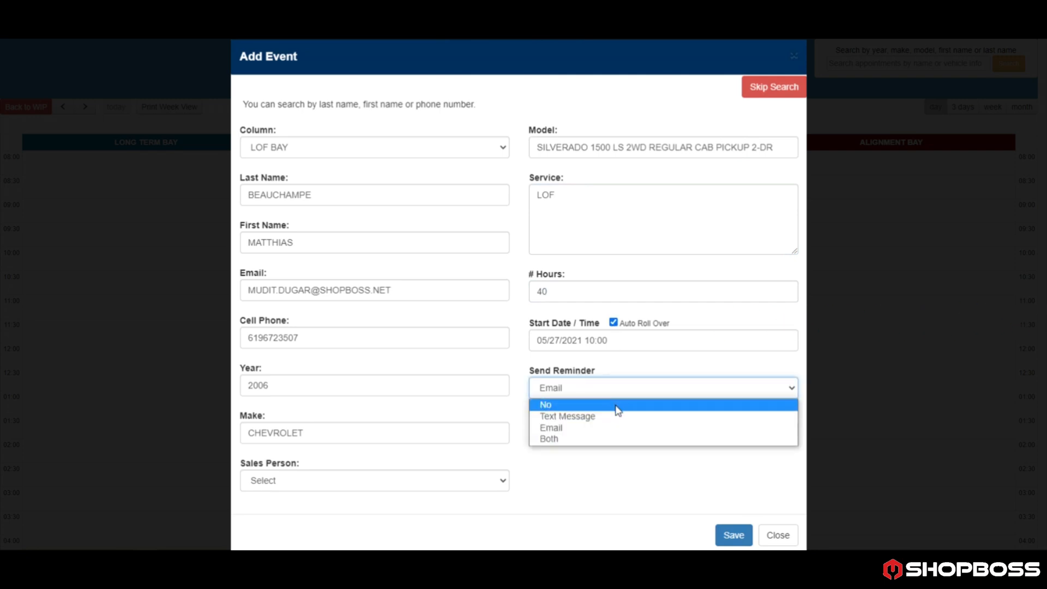
click(546, 404)
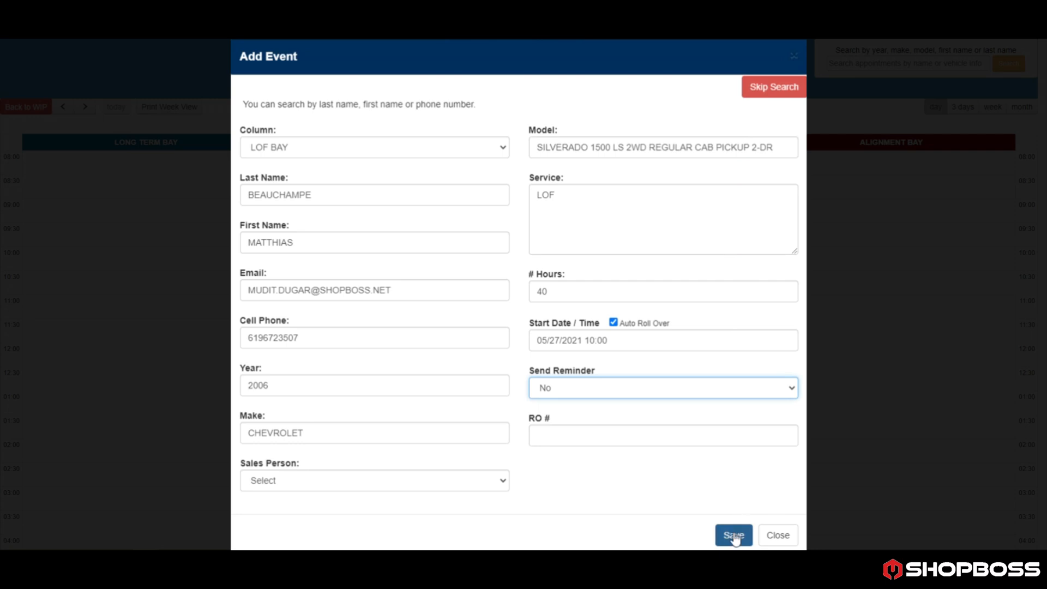
click(733, 536)
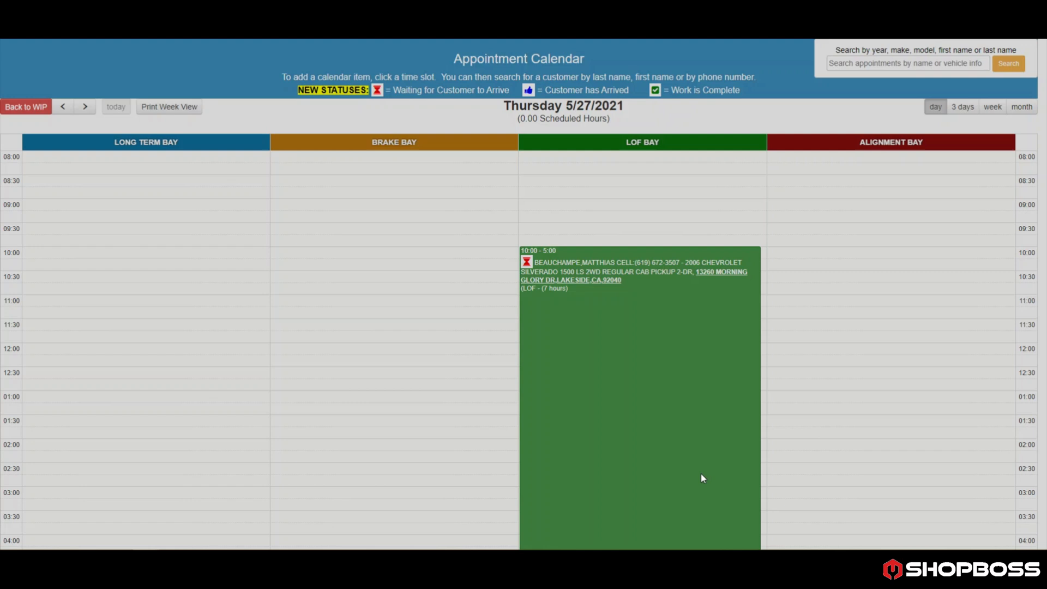
mouse_move(555, 301)
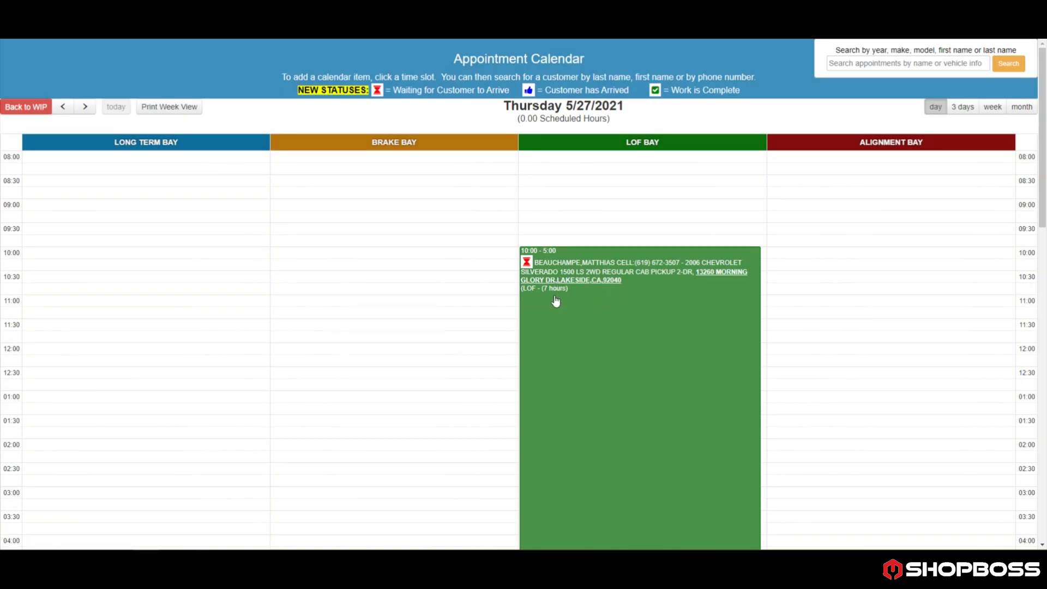
mouse_move(527, 261)
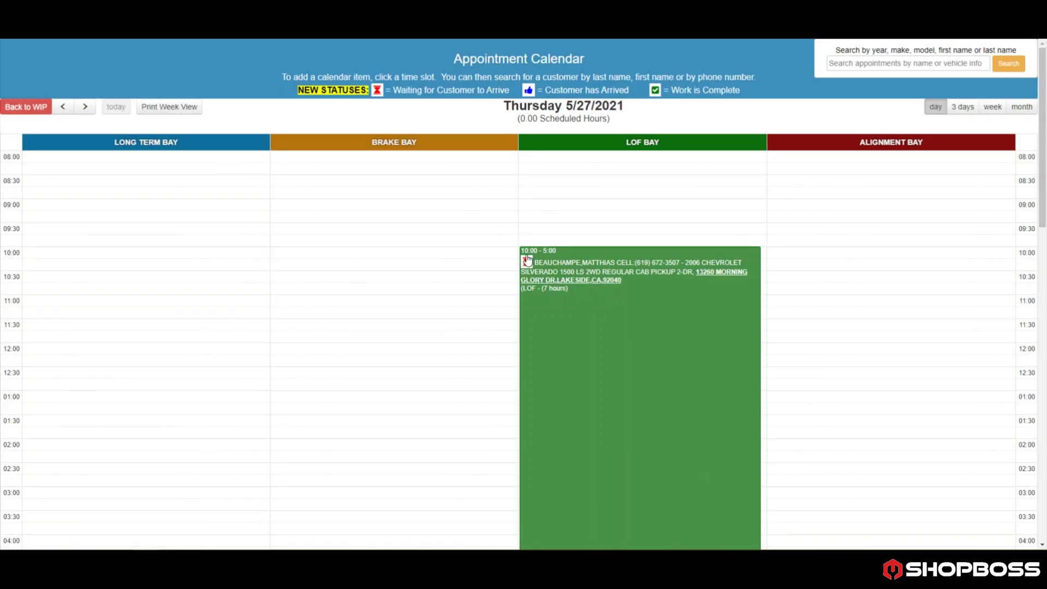
click(85, 107)
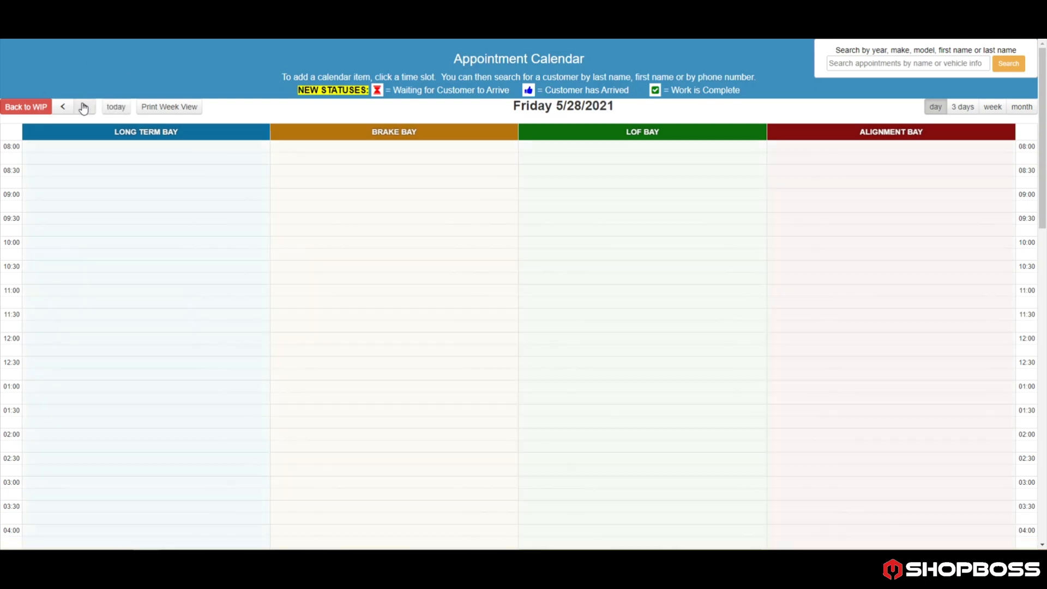
Step: Step through Saturday 5/29 to Wednesday 6/2 confirming the LOF hours spread across open days
click(643, 156)
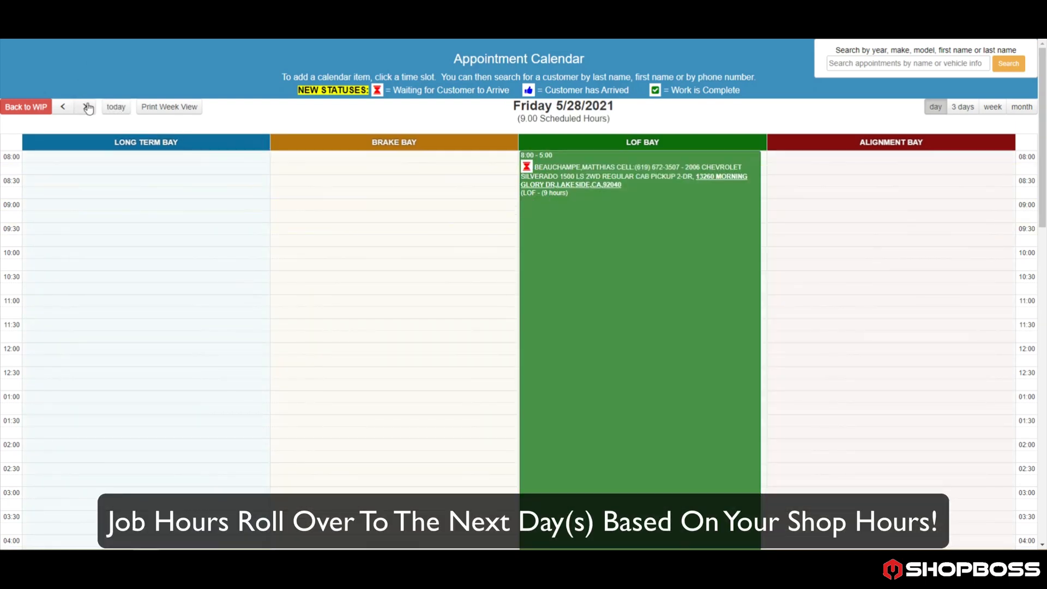
click(84, 107)
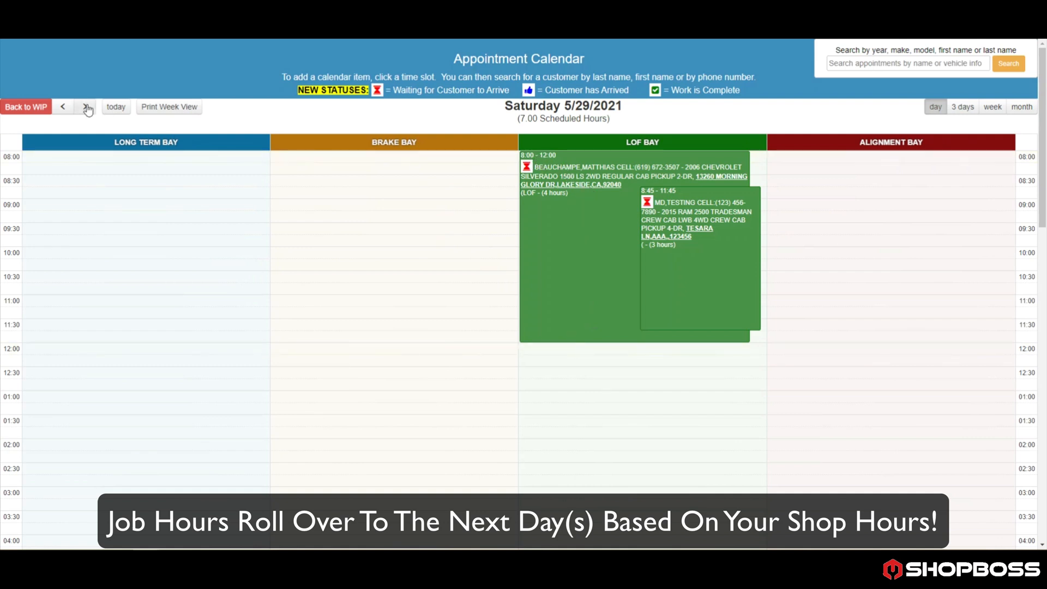
click(87, 107)
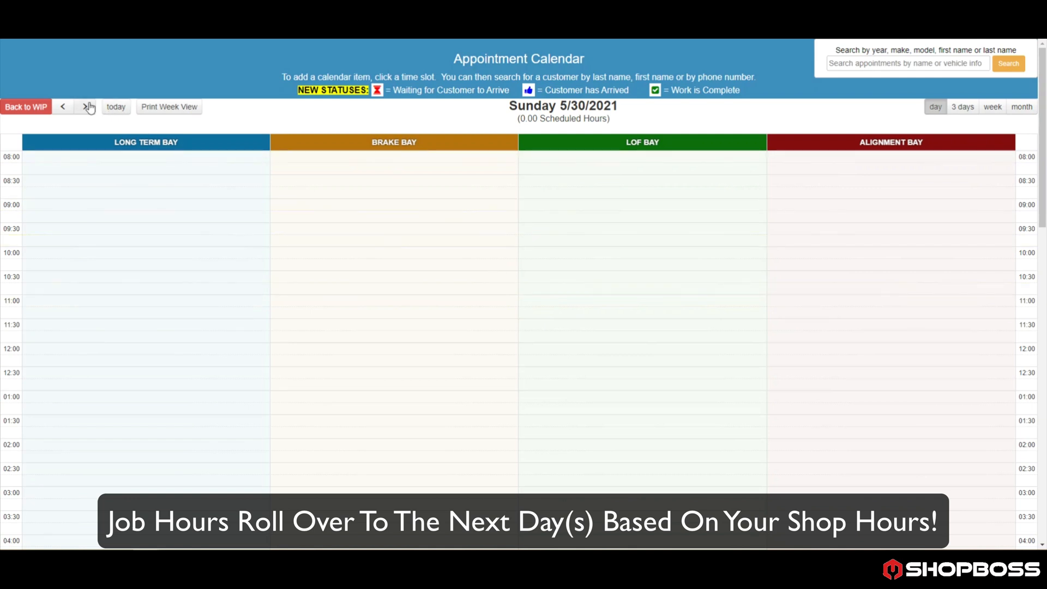
click(84, 107)
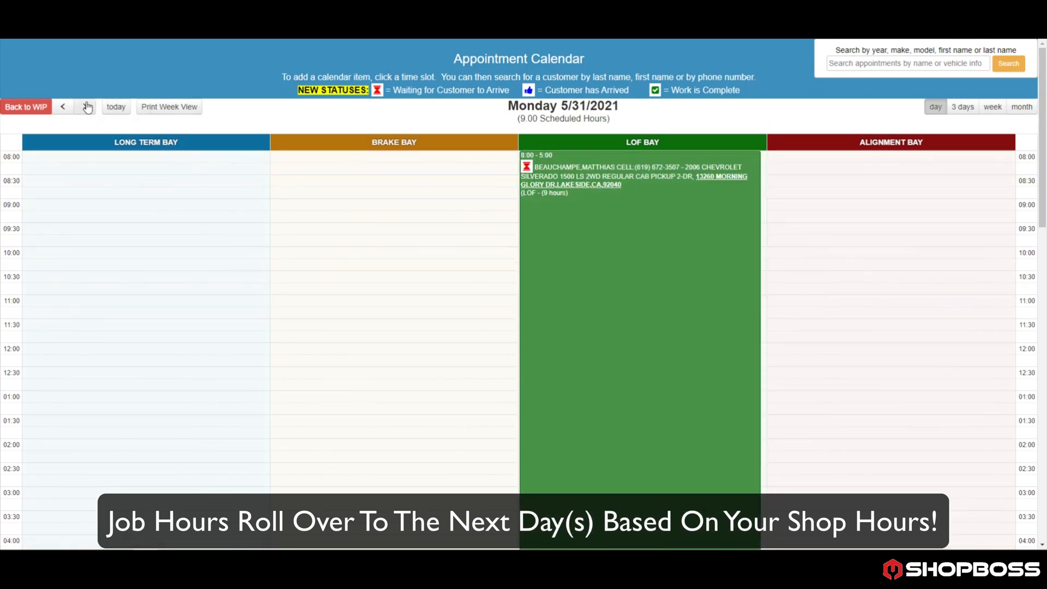
click(84, 106)
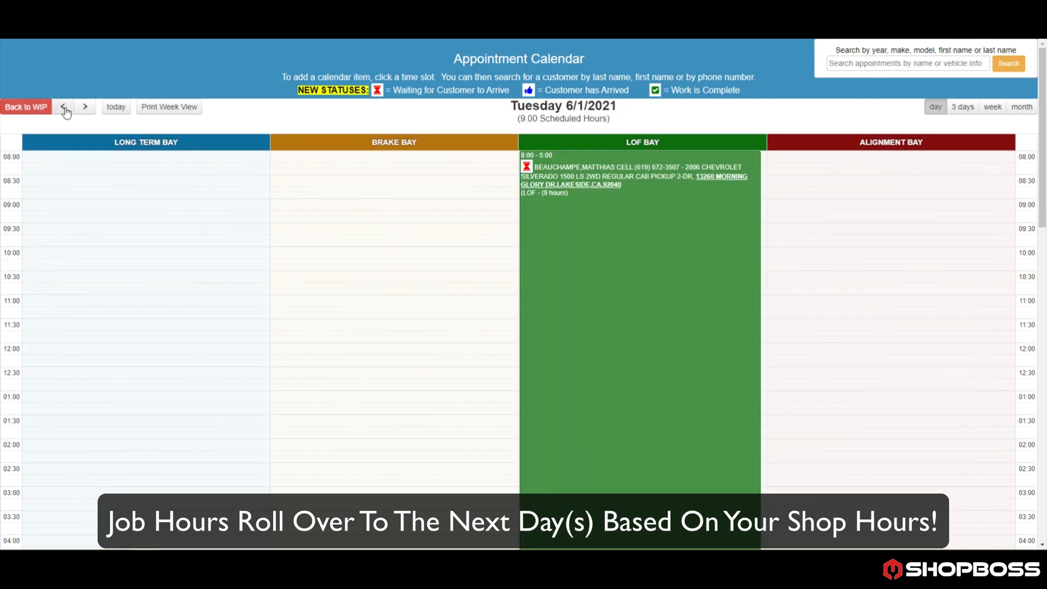
click(85, 107)
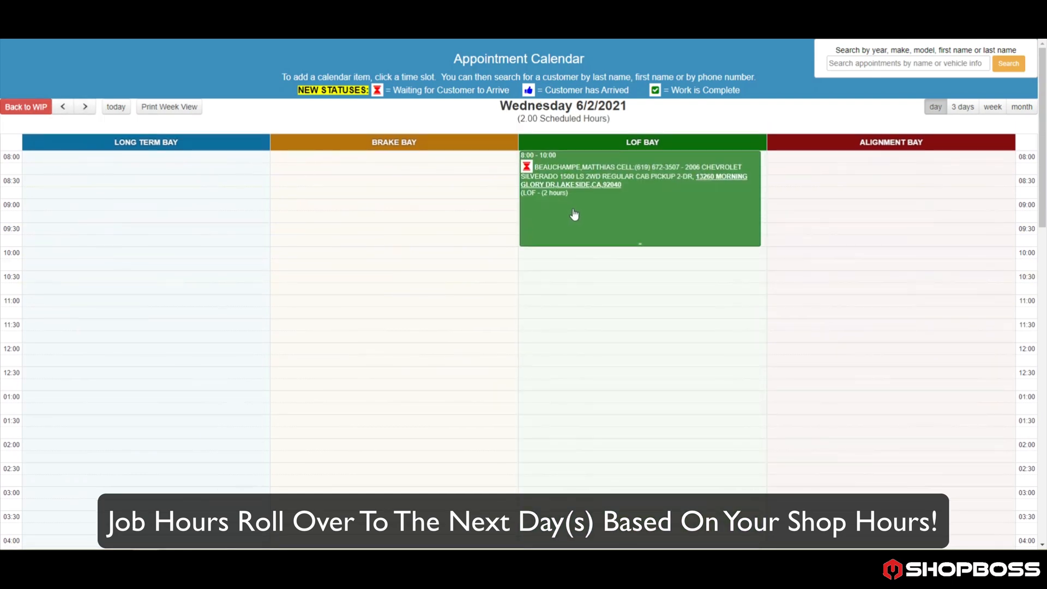